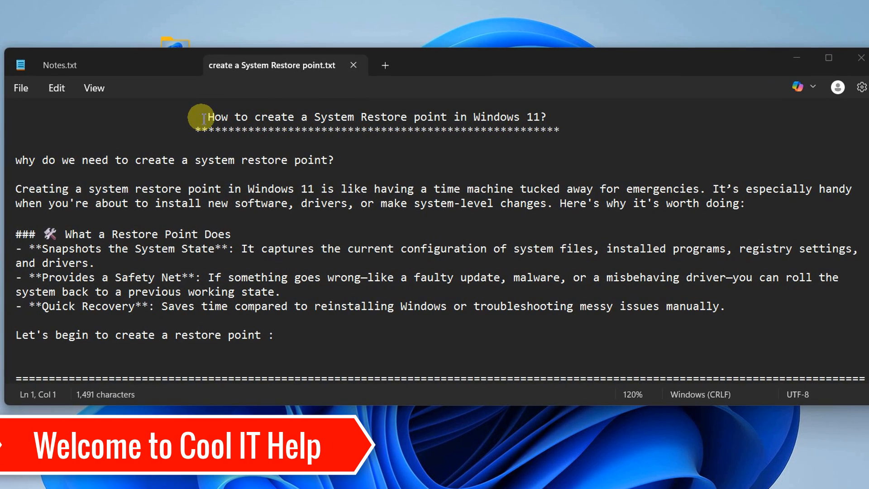
Highlight the title, 'faulty update' and 'back to a previous working state' in the notes.
drag(208, 117, 423, 117)
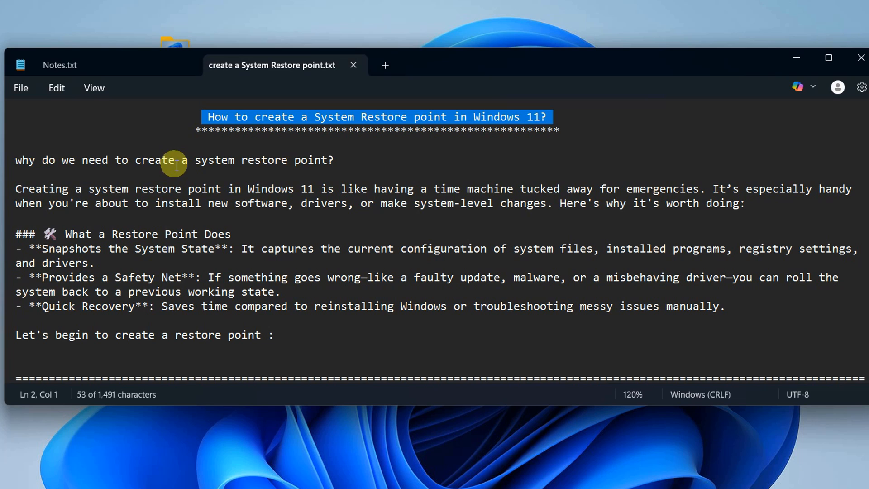
mouse_move(15, 163)
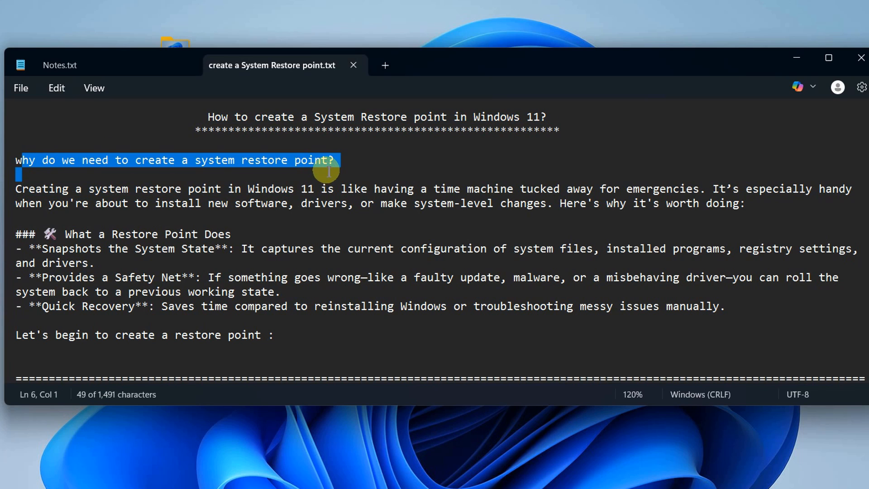
click(333, 161)
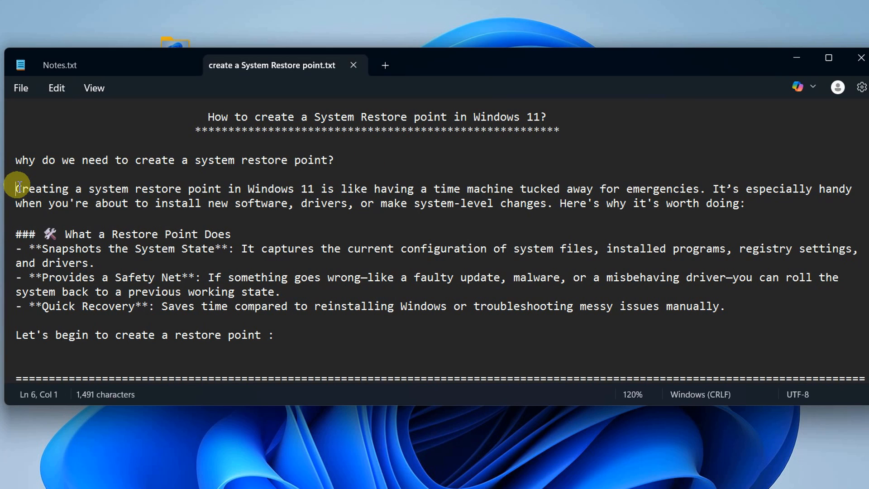
mouse_move(378, 194)
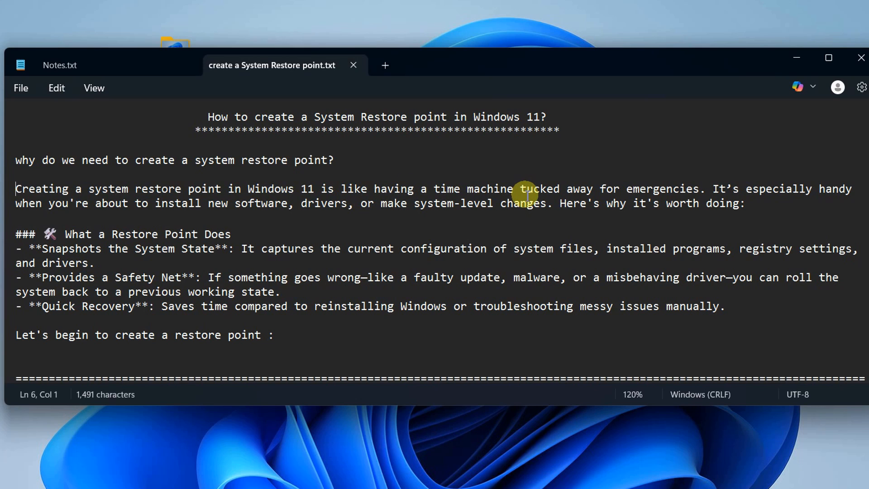
mouse_move(689, 191)
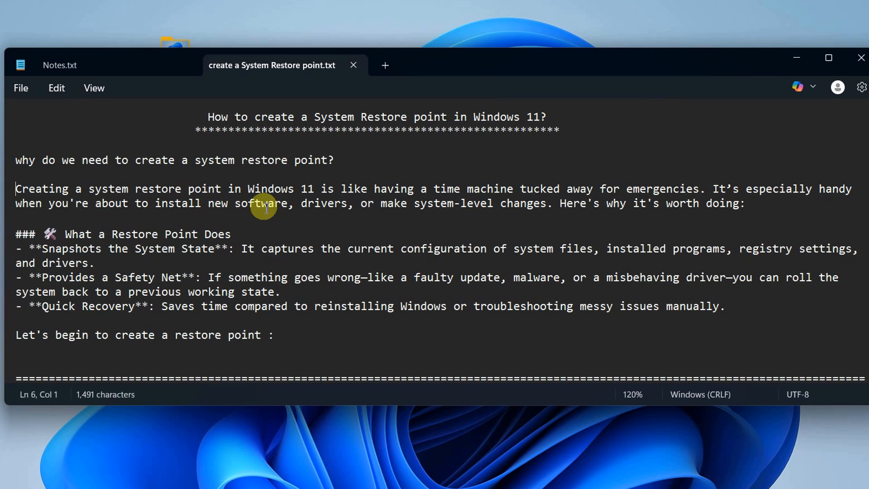
mouse_move(501, 202)
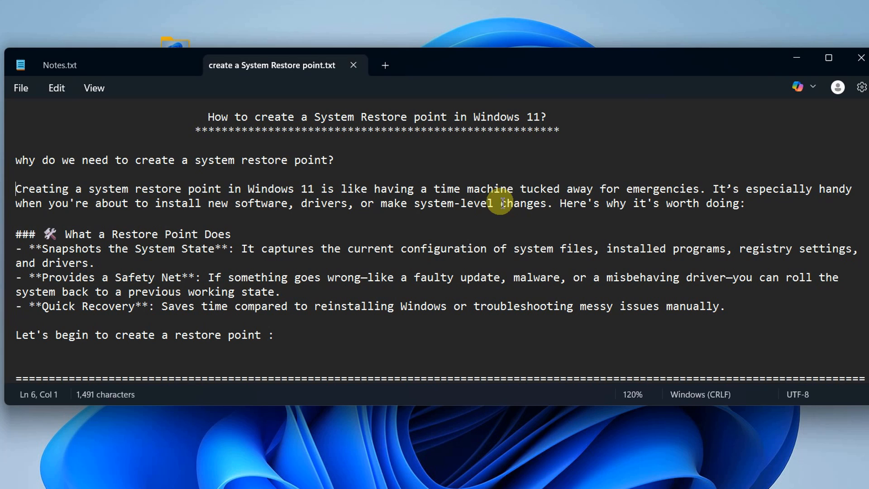
mouse_move(59, 275)
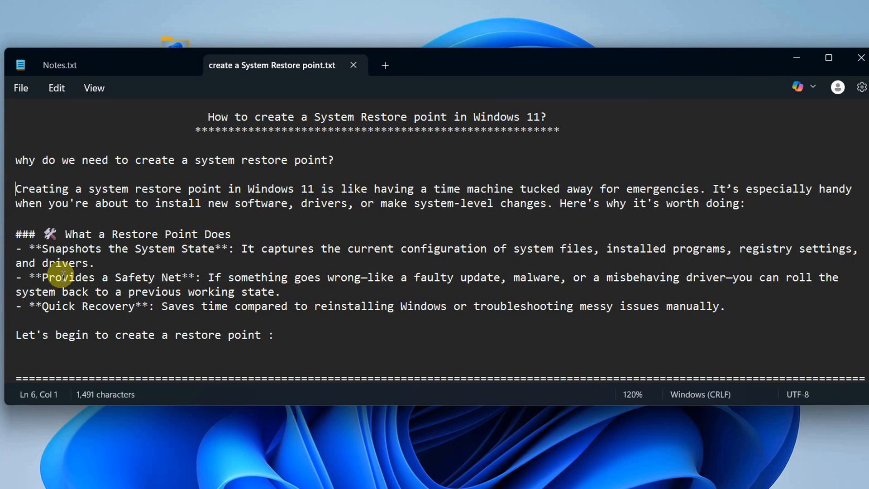
mouse_move(188, 249)
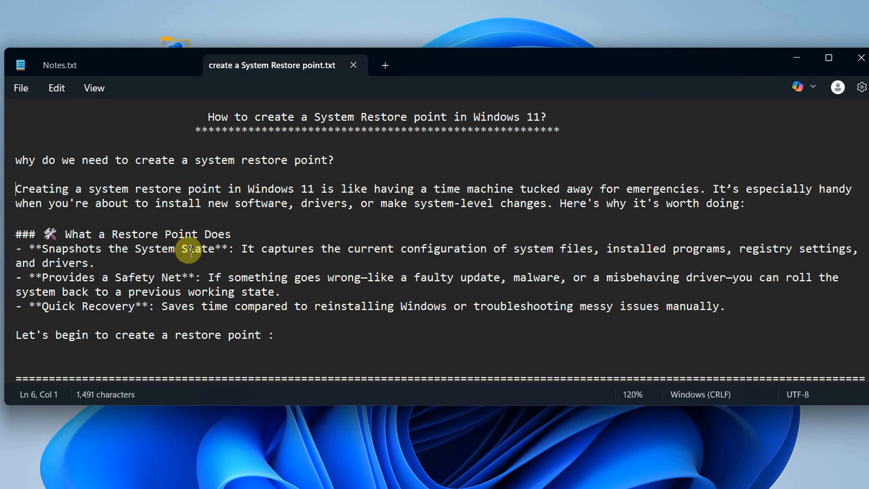
mouse_move(326, 255)
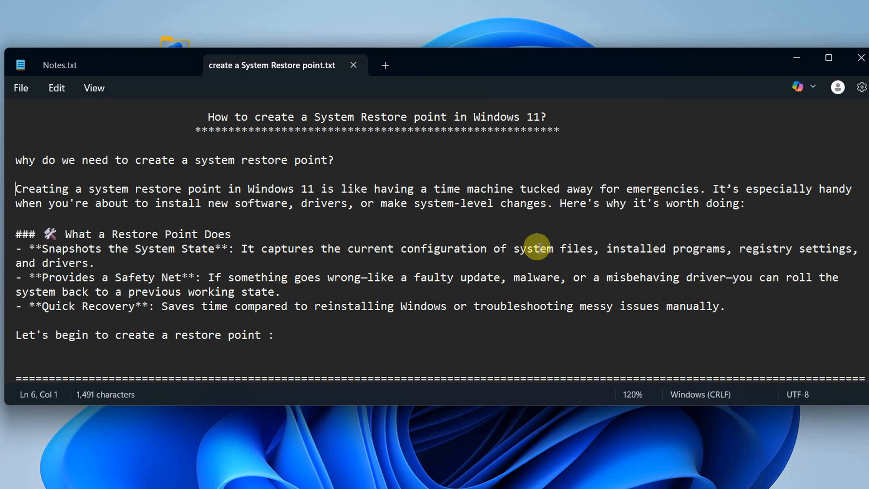
mouse_move(715, 256)
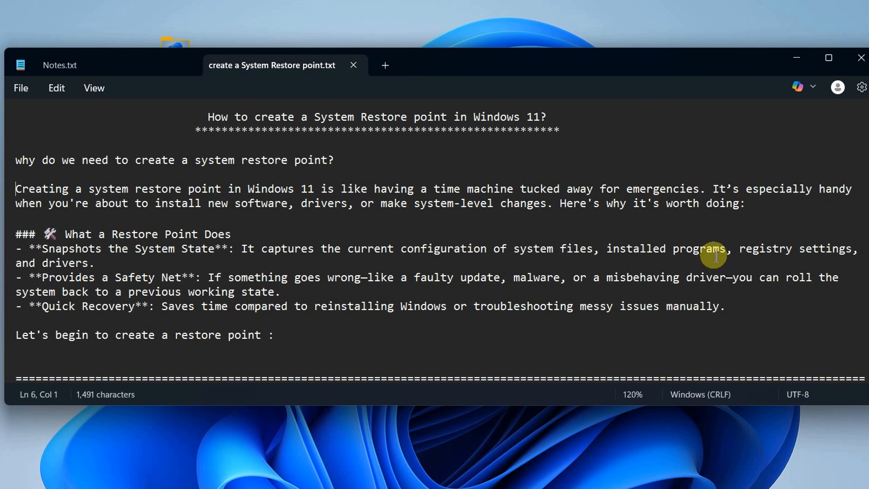
mouse_move(30, 243)
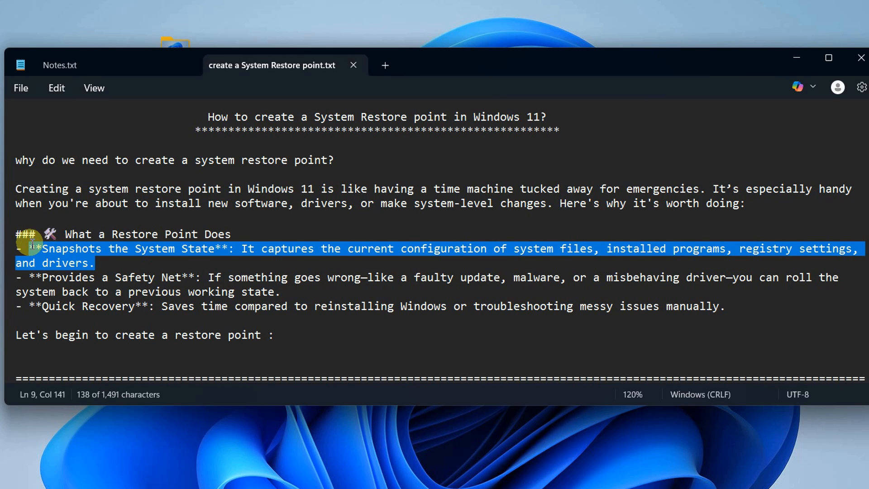
mouse_move(32, 248)
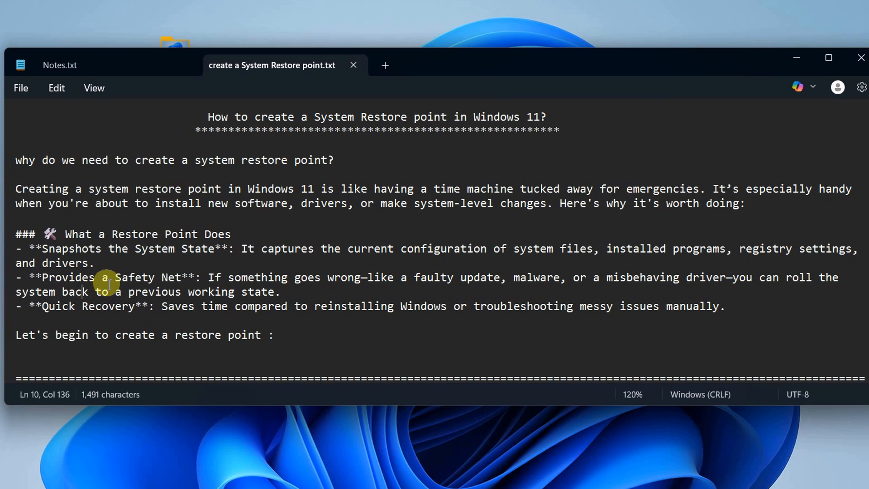
mouse_move(304, 280)
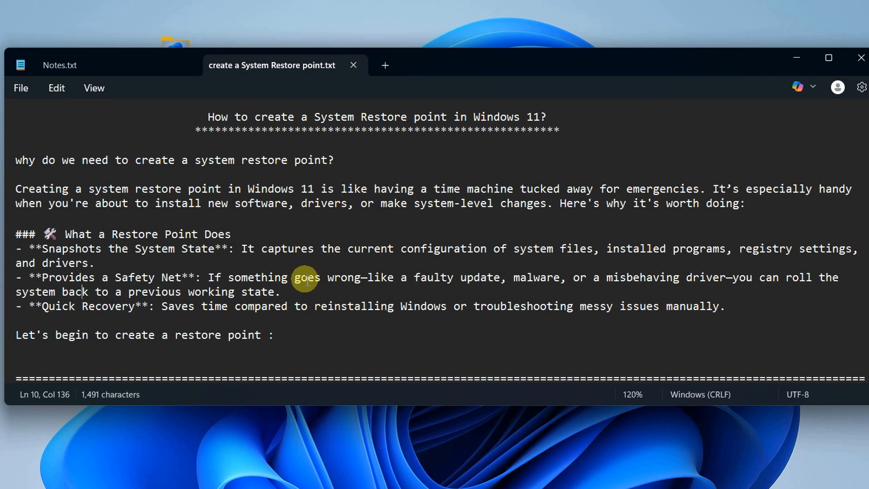
drag(296, 277, 474, 276)
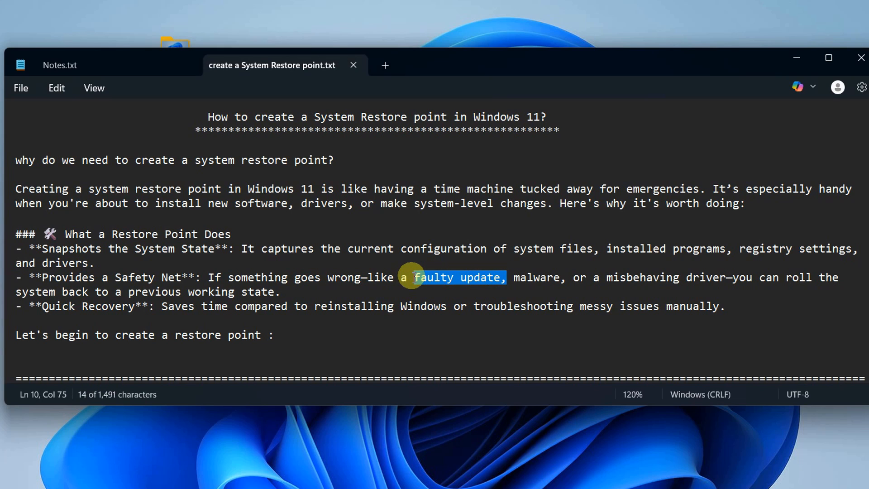
double_click(535, 277)
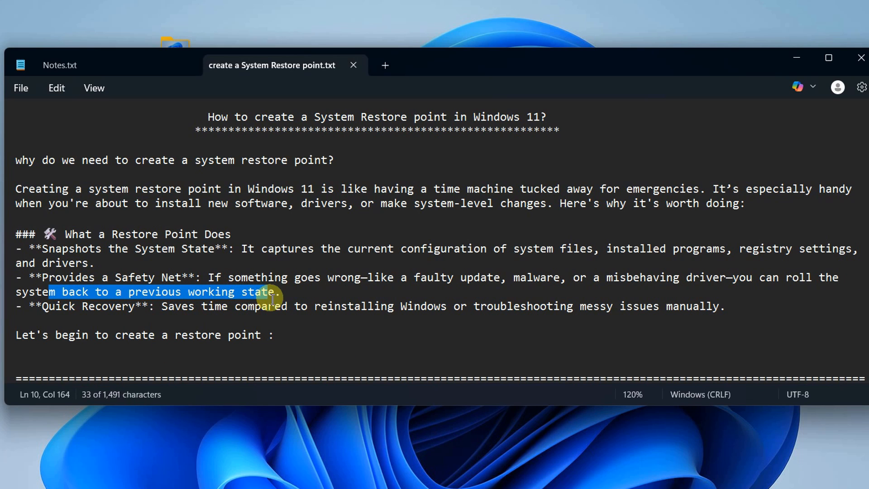
drag(271, 291, 276, 305)
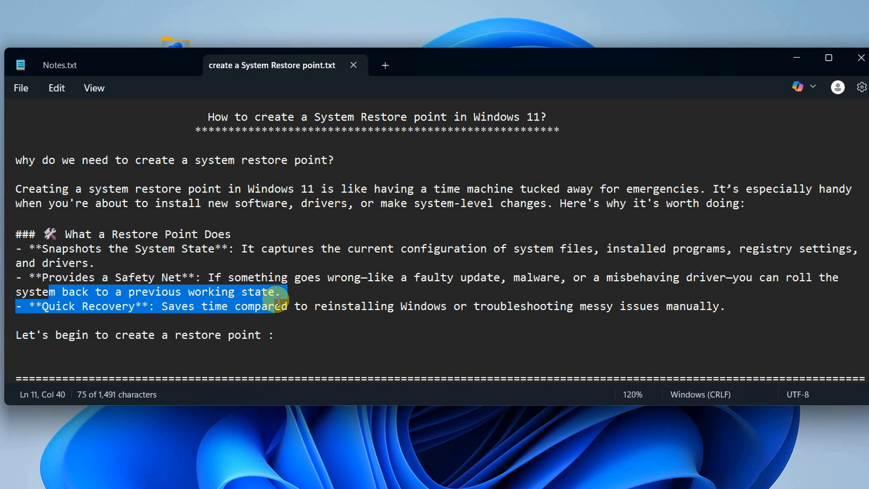
click(278, 292)
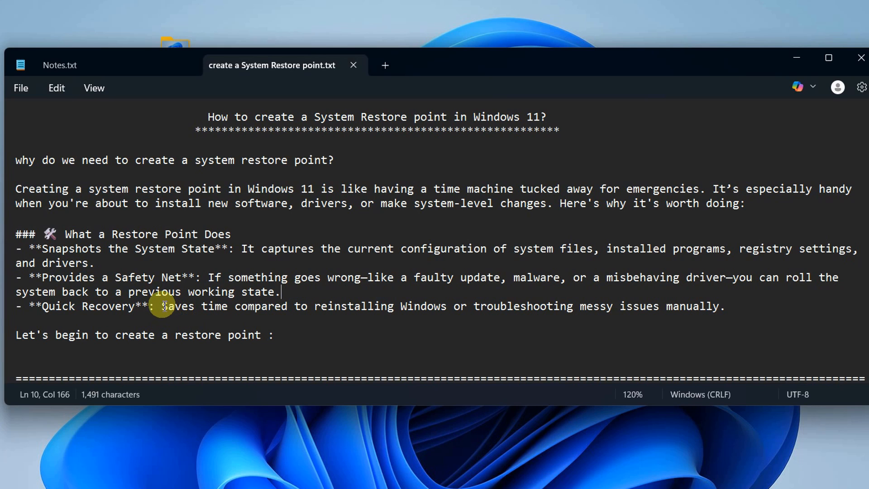
Highlight the Quick Recovery description, then minimize the restore point notes window.
drag(162, 306, 357, 306)
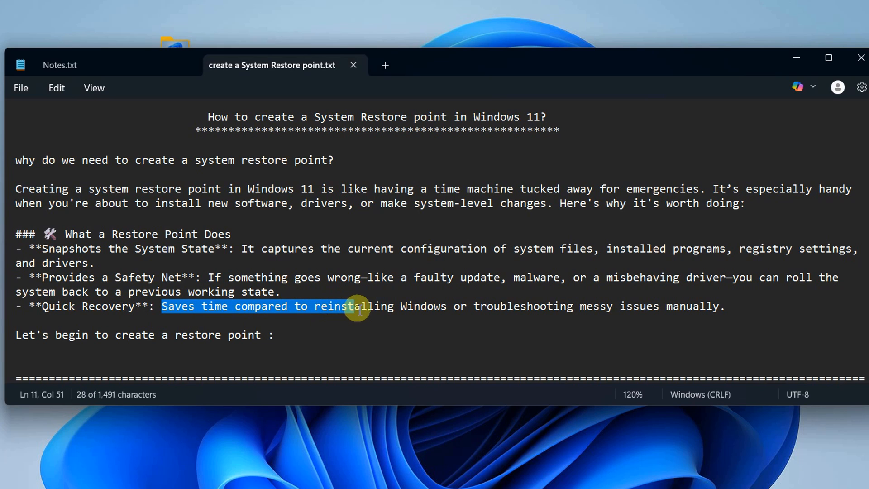
drag(357, 306, 496, 306)
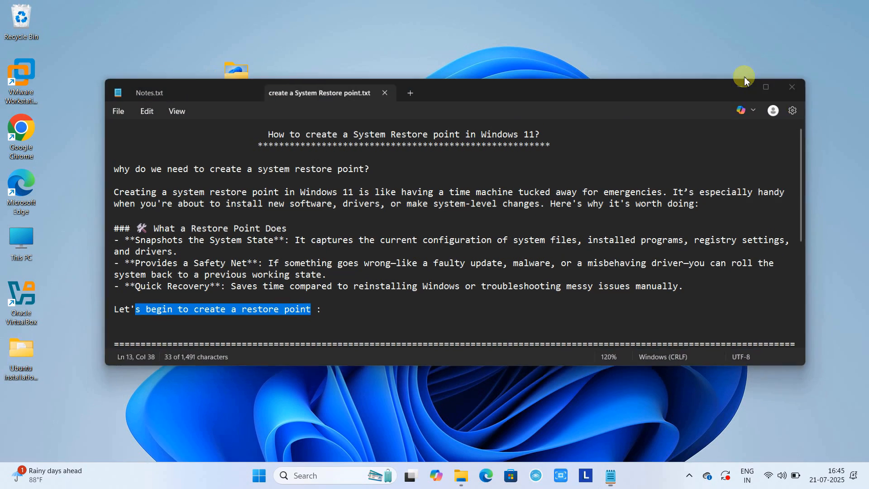
click(791, 86)
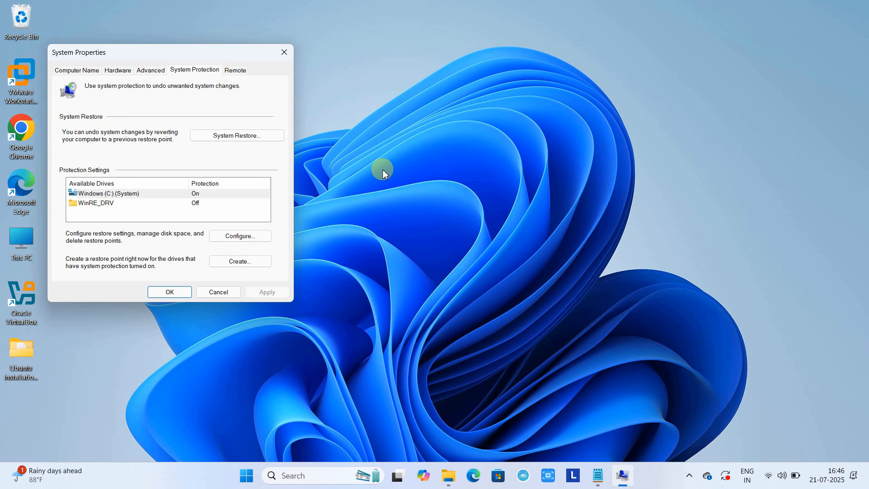
mouse_move(341, 19)
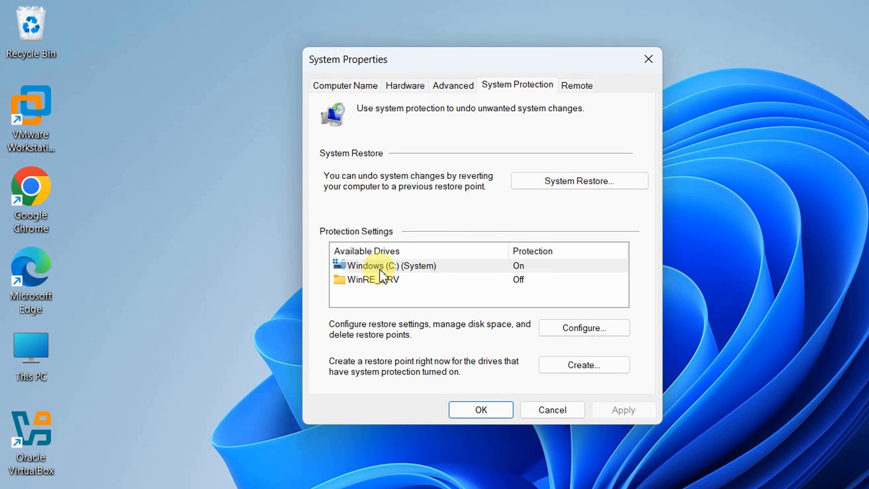
click(388, 265)
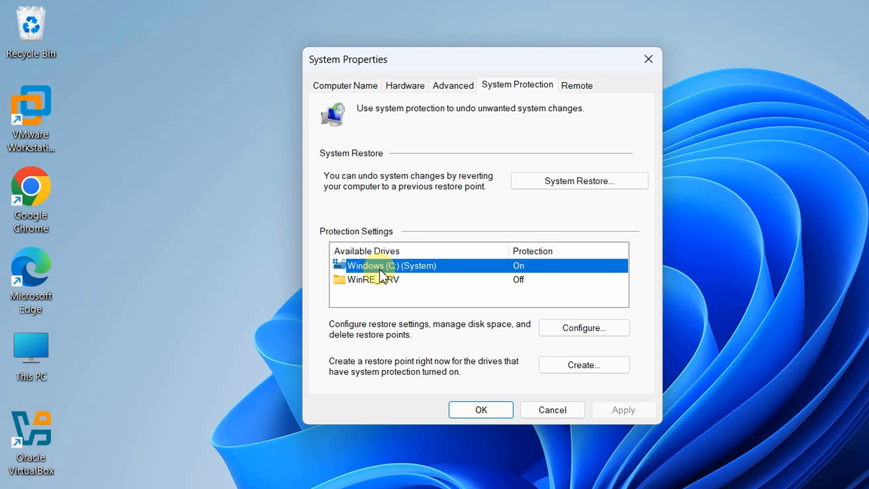
mouse_move(566, 276)
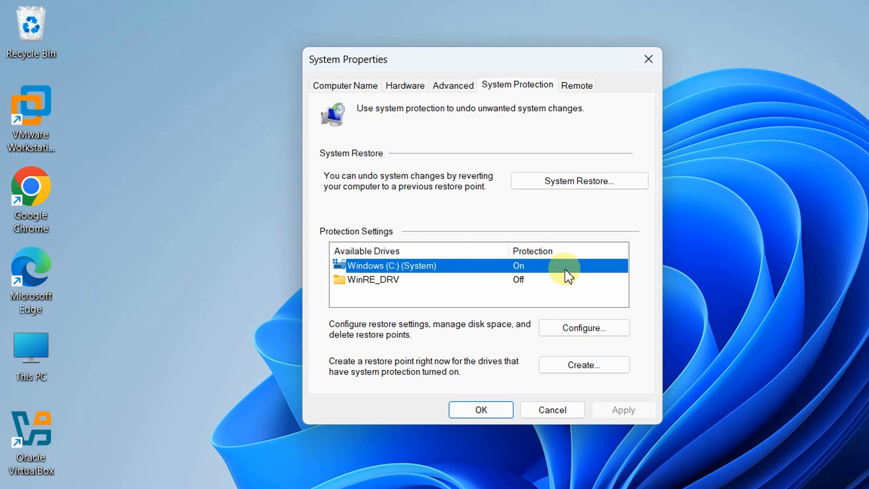
mouse_move(447, 291)
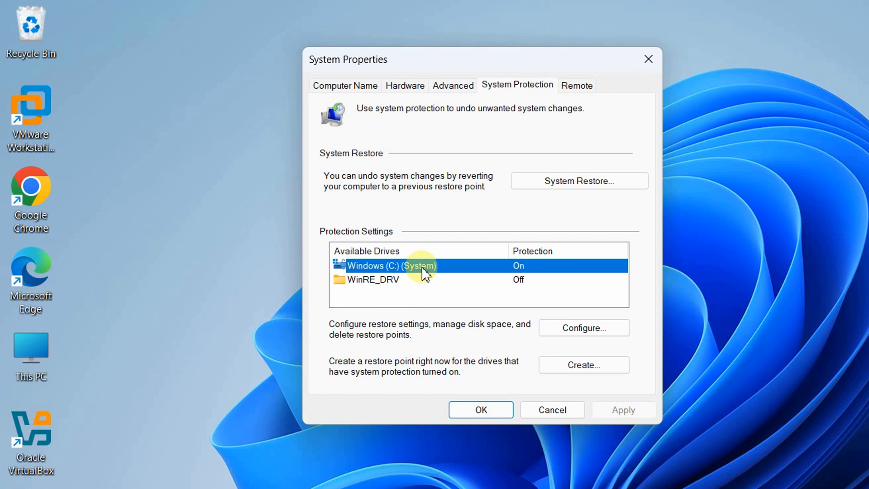
mouse_move(335, 378)
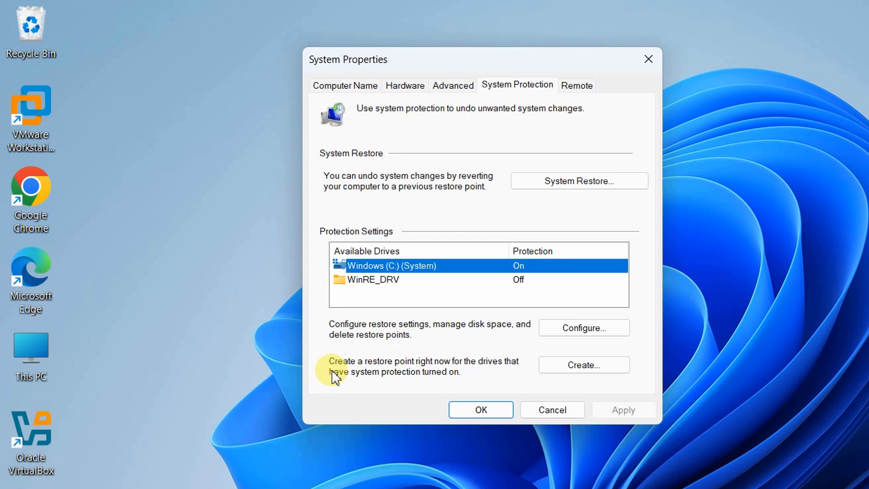
mouse_move(523, 380)
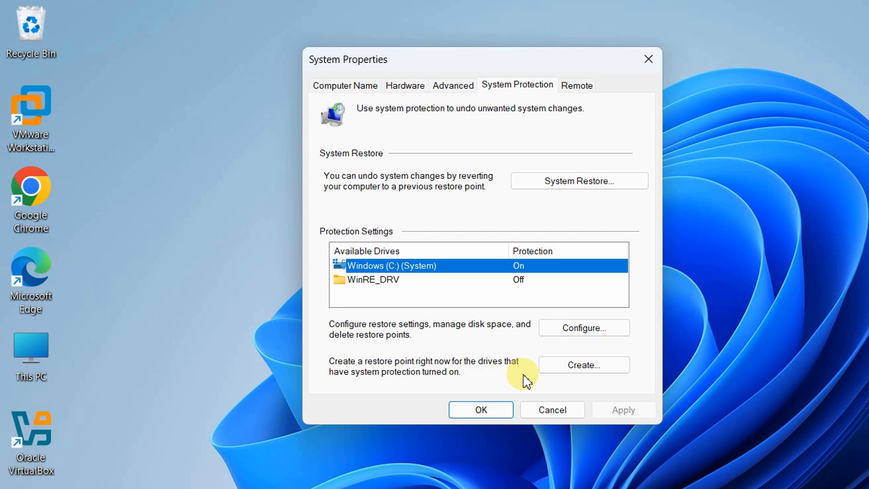
Create a new restore point for drive C: described as 'Restore-21-July-2025'.
click(583, 365)
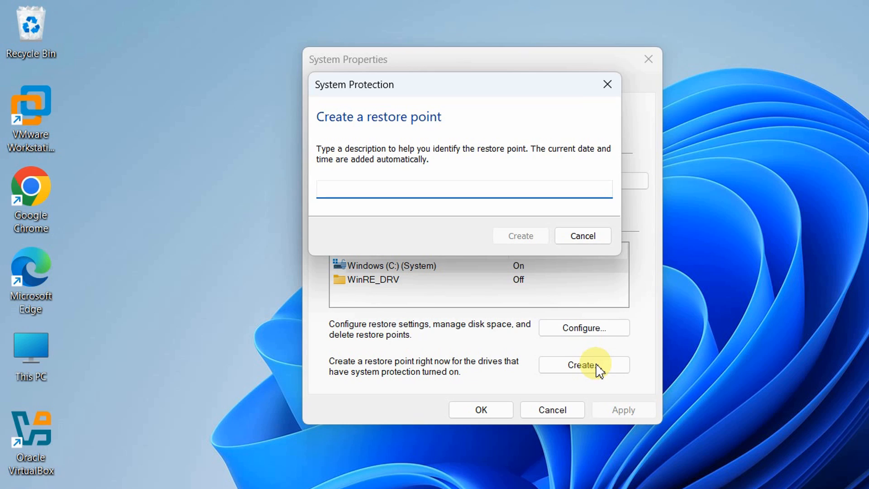
text(Restore)
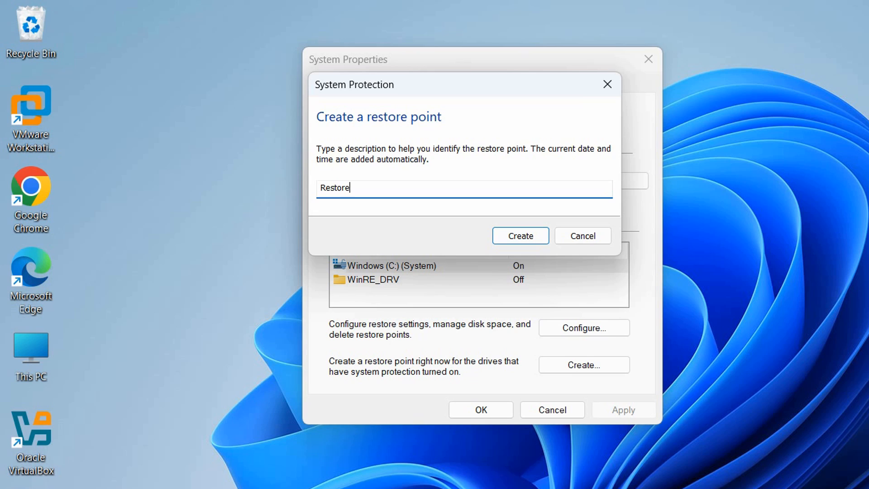
text(-)
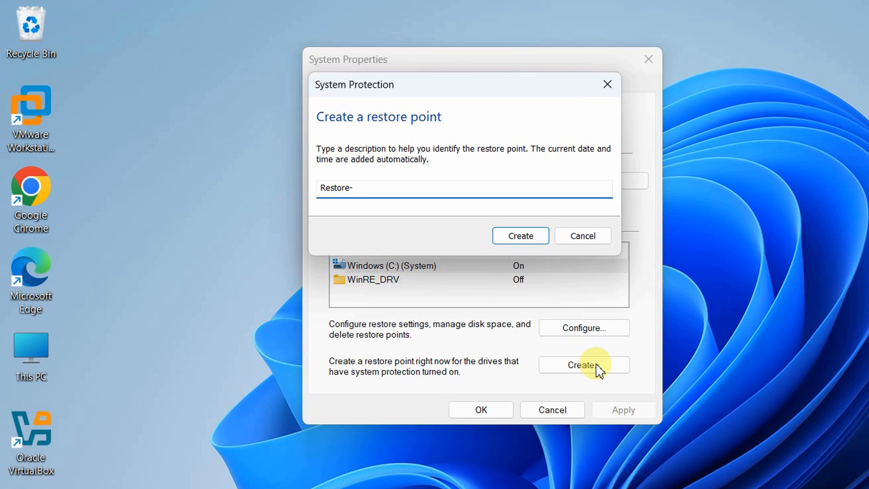
text(21-J)
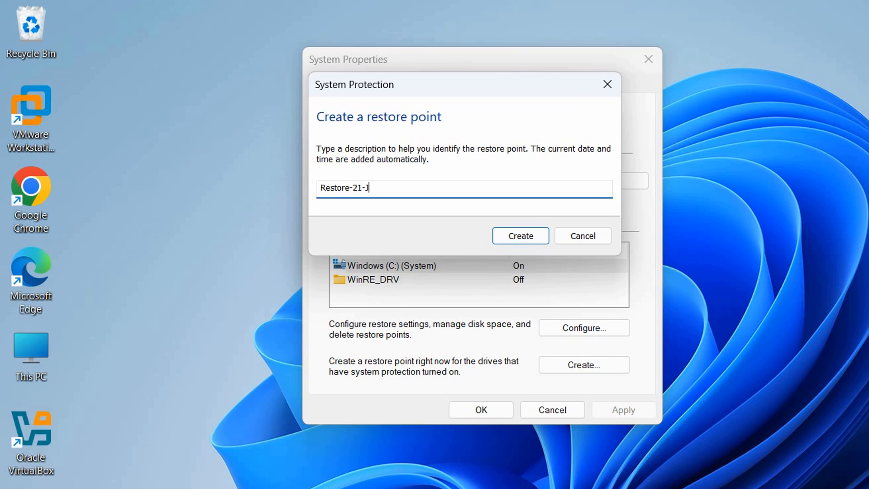
text(uly)
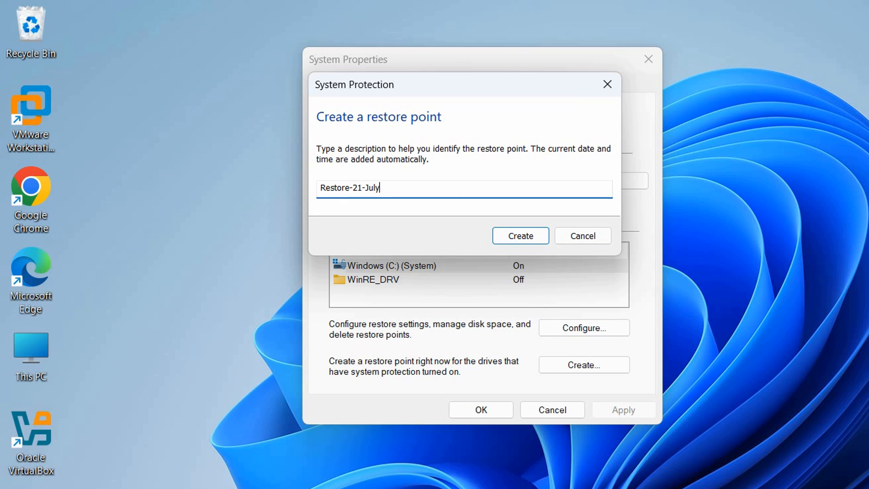
text(-2025)
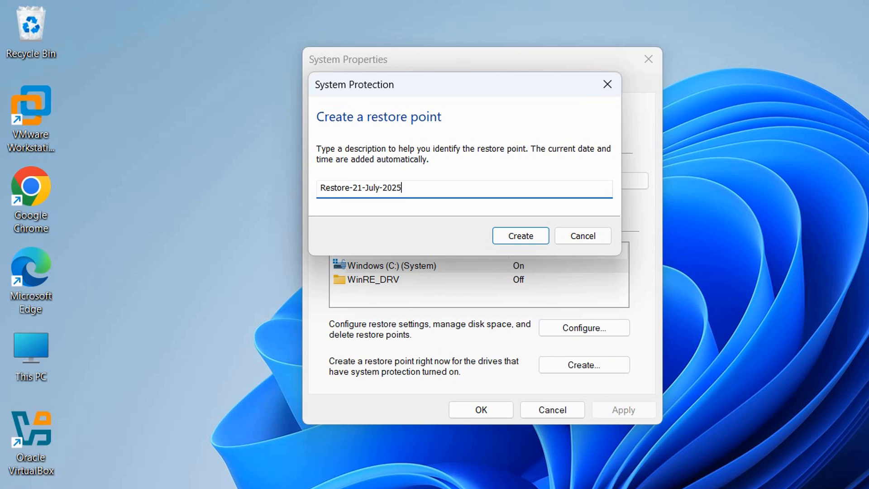
mouse_move(429, 224)
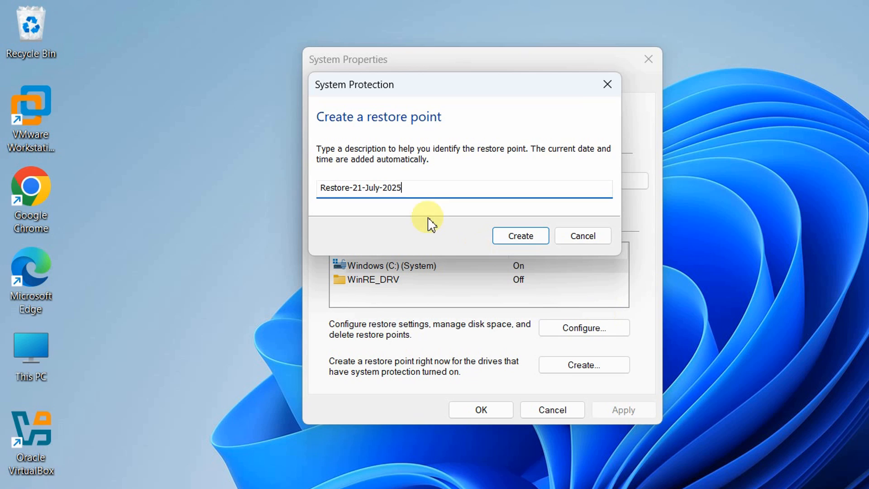
click(519, 236)
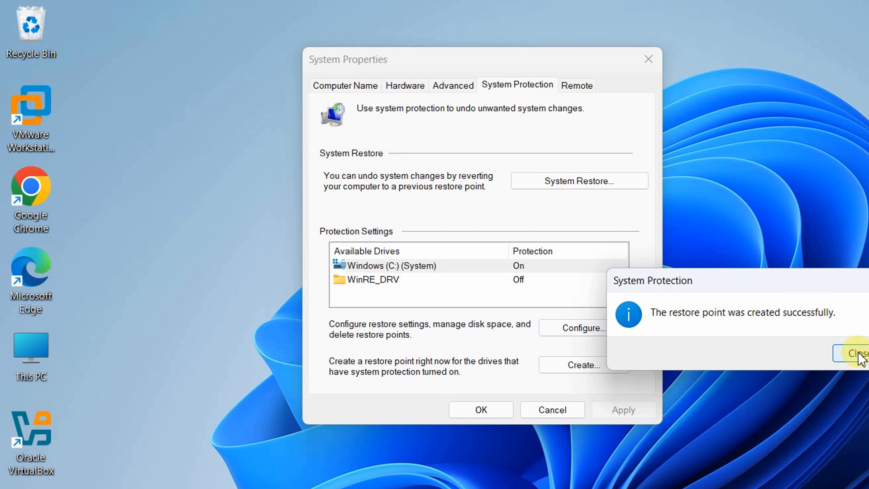
Dismiss the success message and launch the System Restore wizard from System Protection.
click(856, 353)
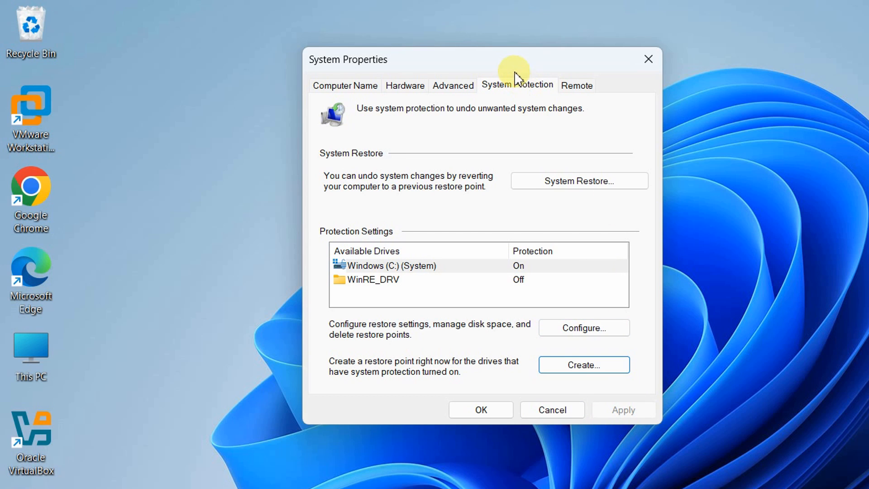
drag(514, 59, 525, 69)
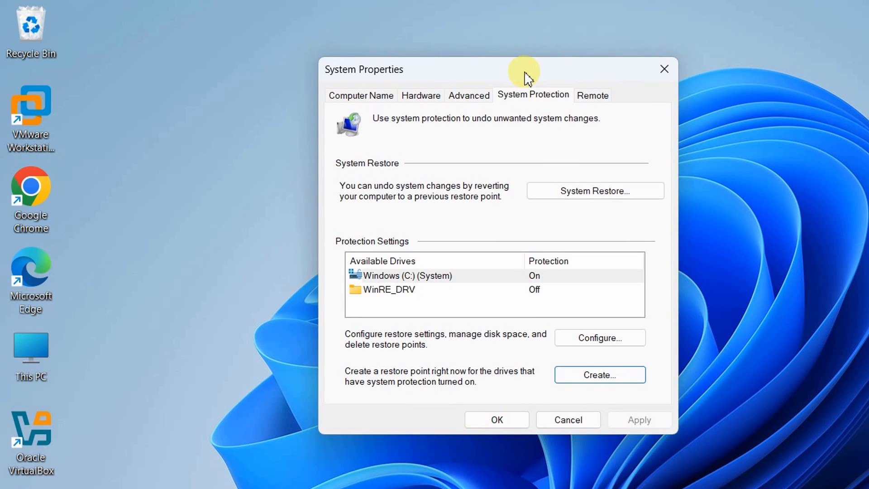
mouse_move(390, 171)
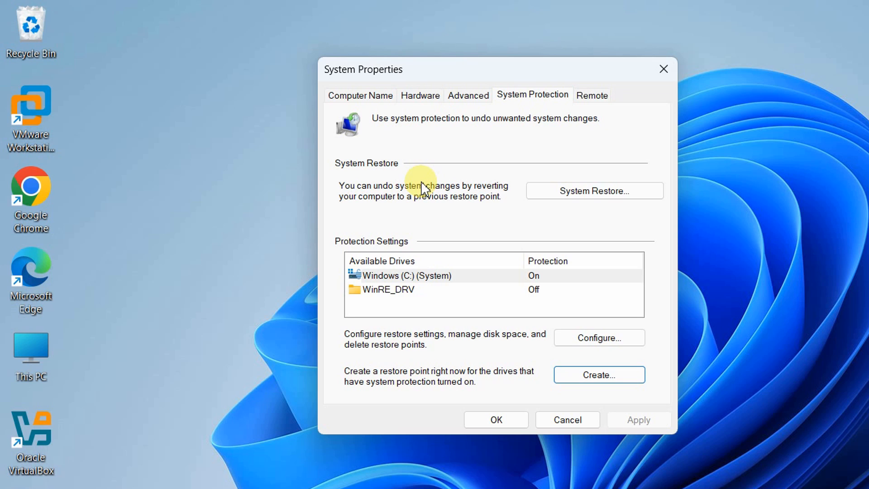
mouse_move(594, 190)
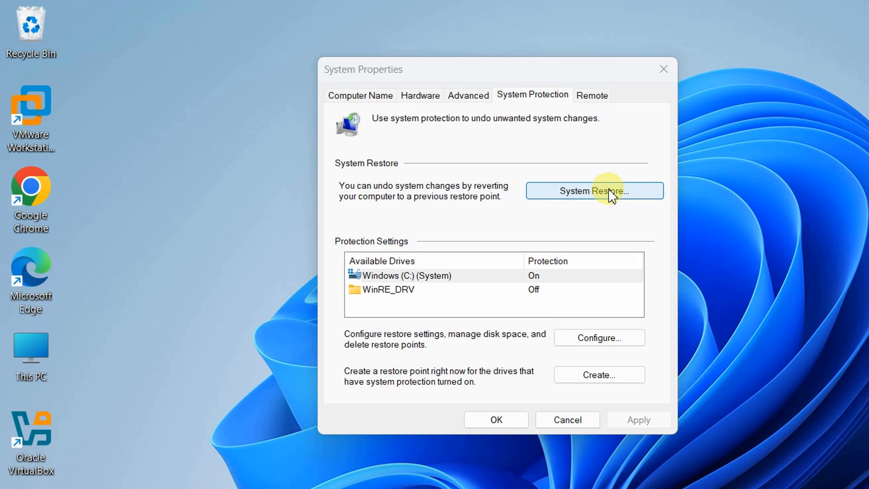
click(594, 191)
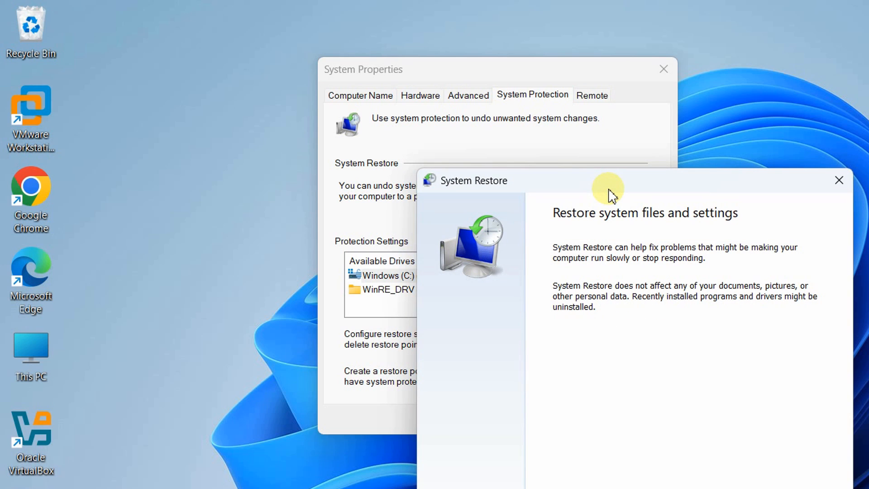
Advance the wizard to the restore point list showing Manual Restore-21-July-2025.
drag(607, 187, 679, 245)
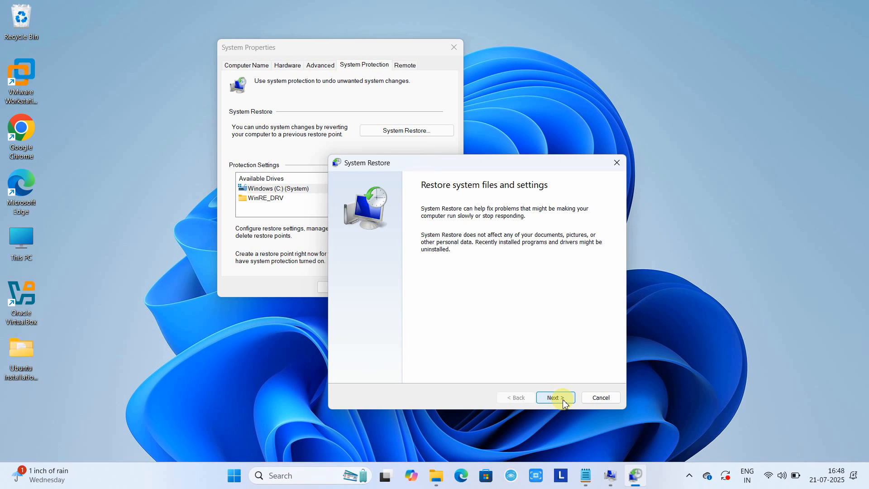
click(554, 397)
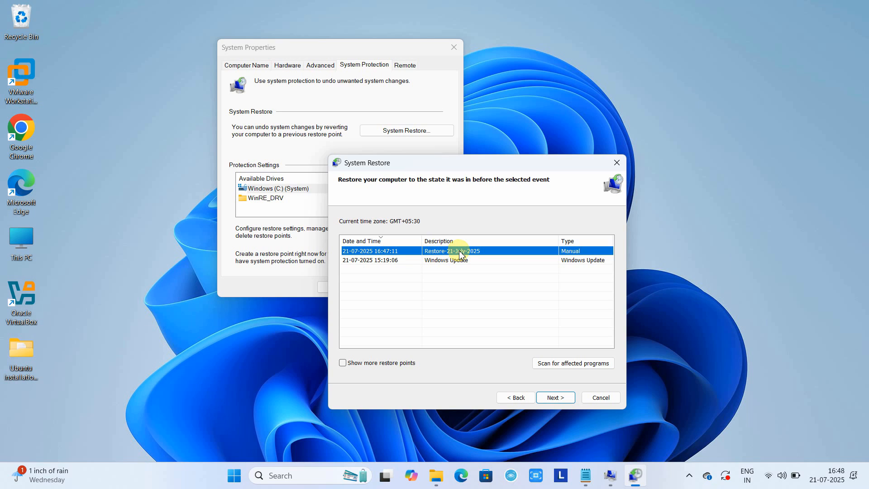
mouse_move(438, 255)
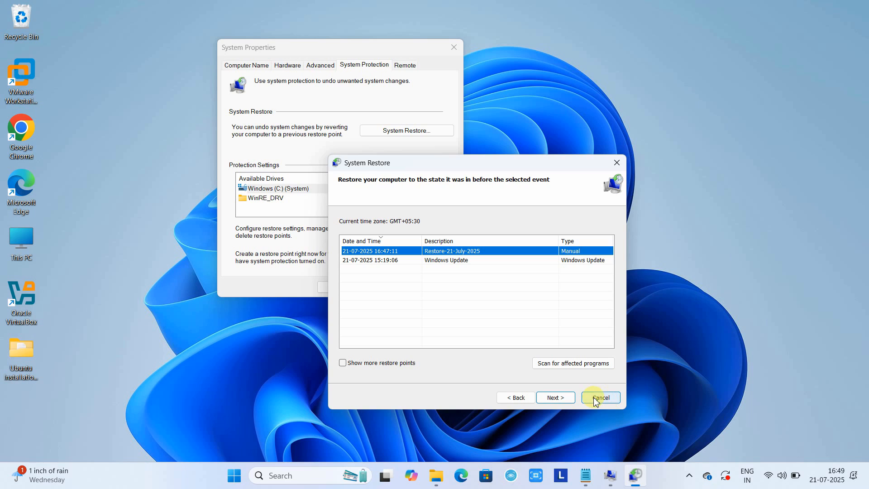
View the Restore-21-July-2025 confirmation page, then cancel the wizard without restoring.
click(554, 397)
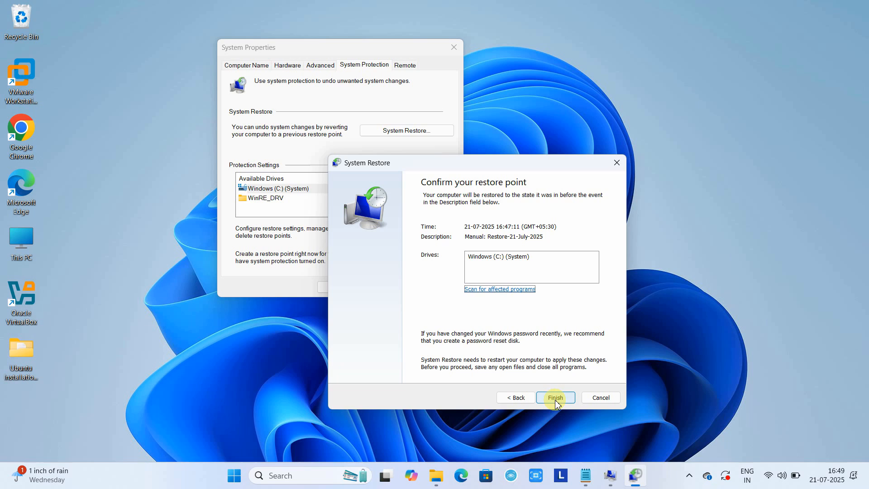
mouse_move(634, 474)
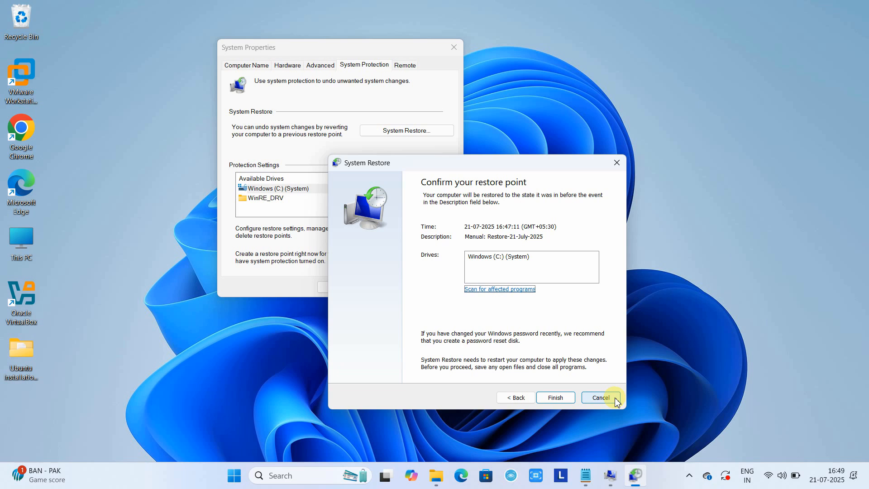
click(599, 397)
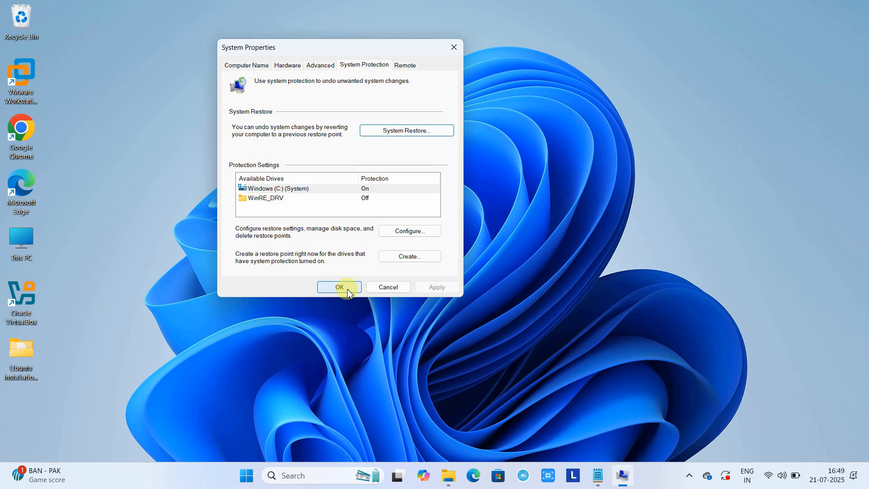
Close System Properties with OK, leaving only the desktop visible.
click(338, 287)
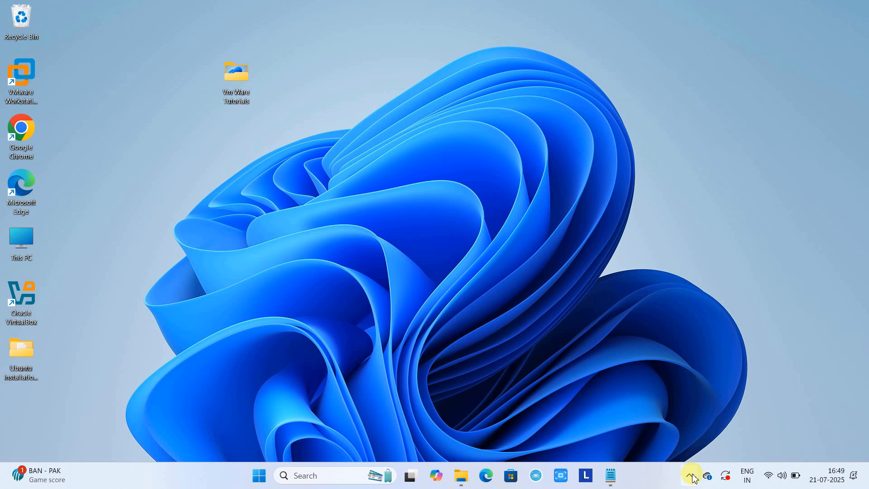
click(692, 476)
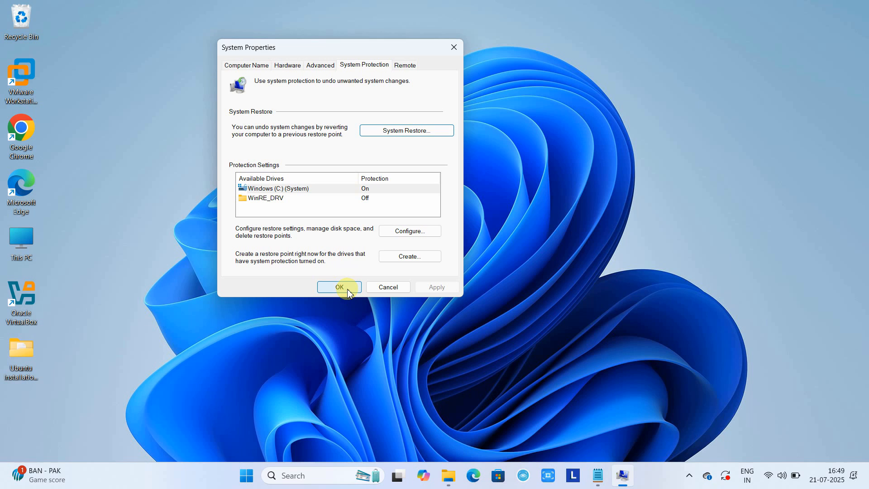
click(338, 286)
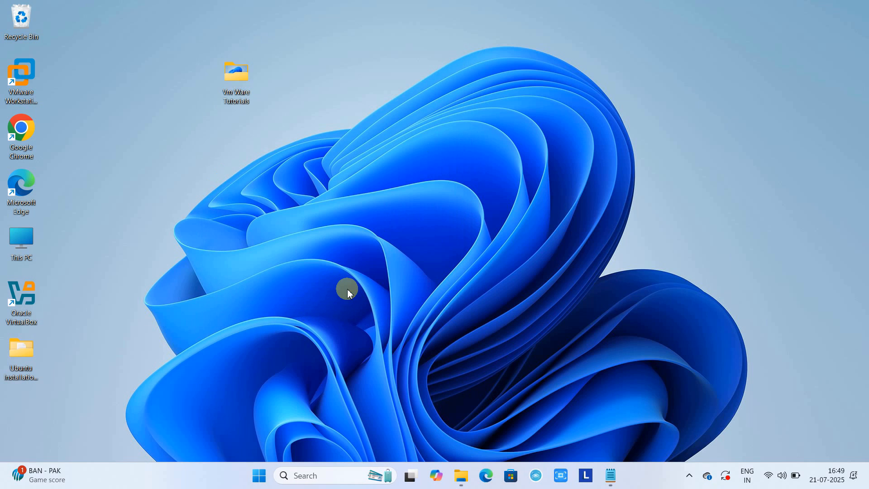